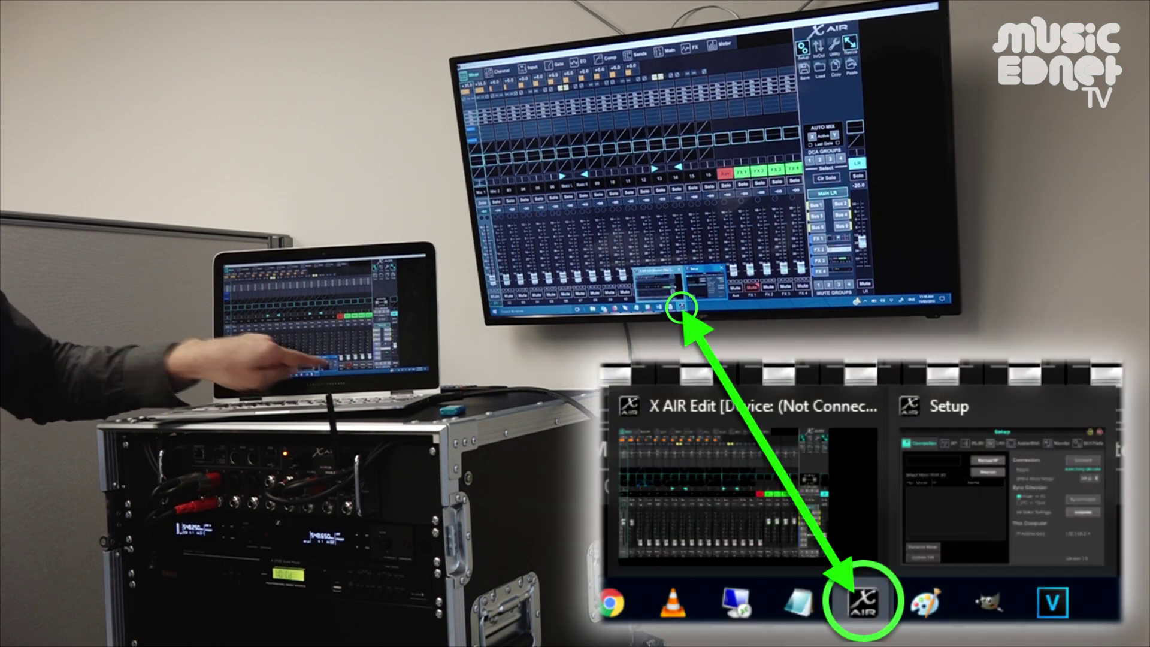
# Bring X AIR Edit's Setup window to the front from the taskbar.
pyautogui.click(863, 600)
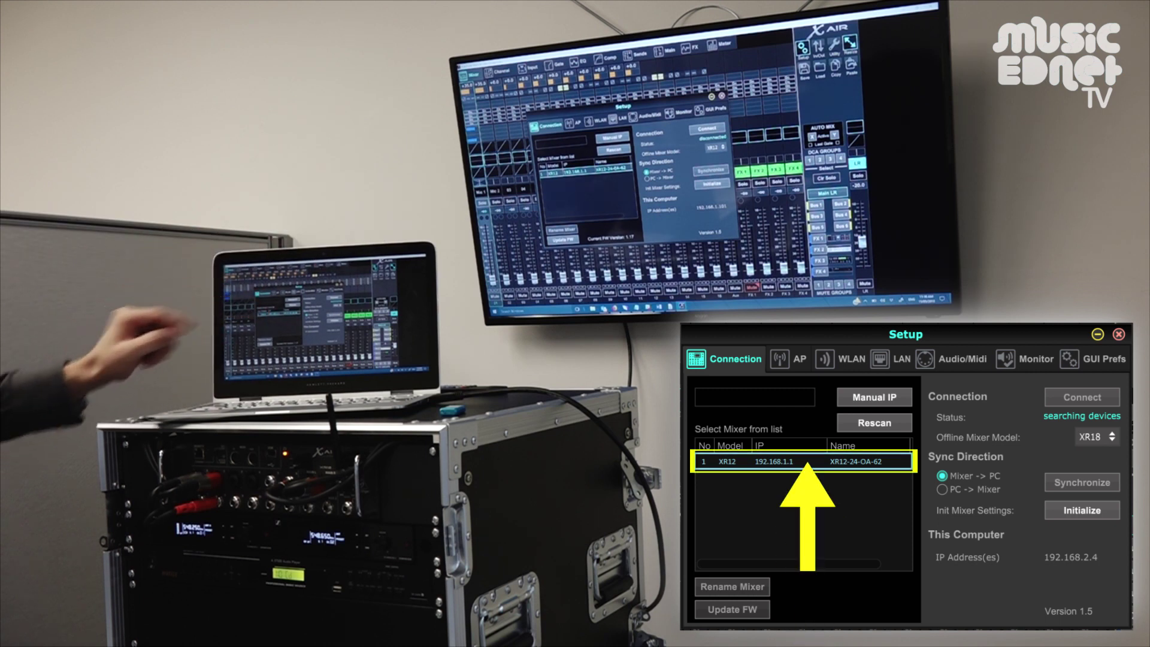
# Select the XR12 mixer at 192.168.1.1 in the connection list.
pyautogui.click(1081, 397)
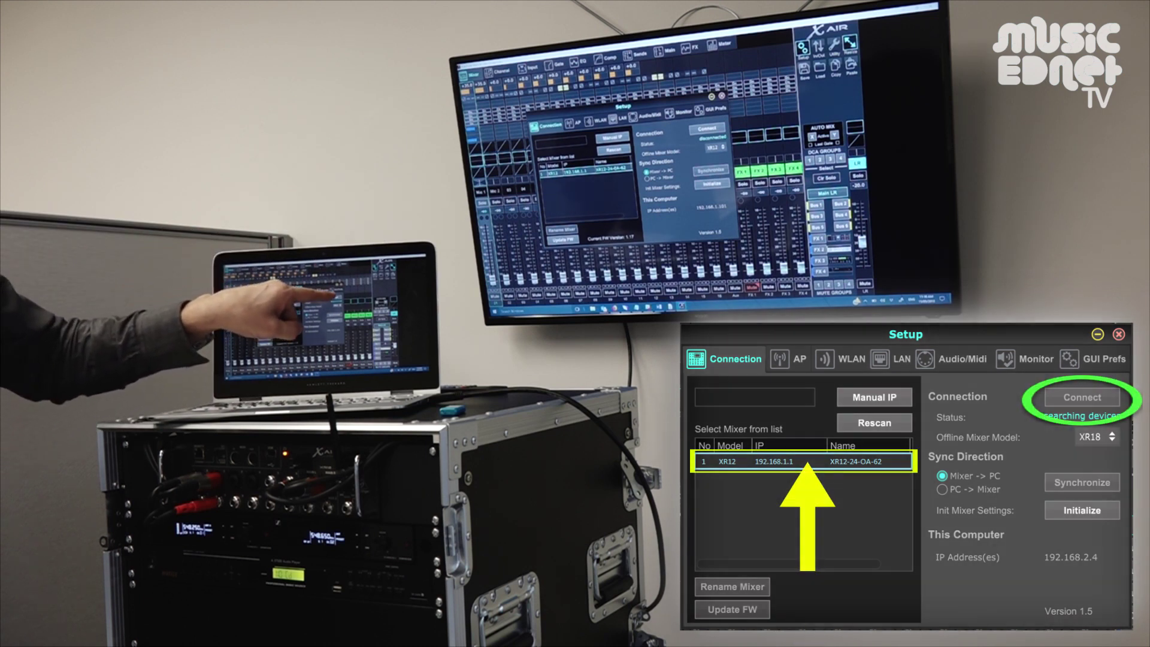